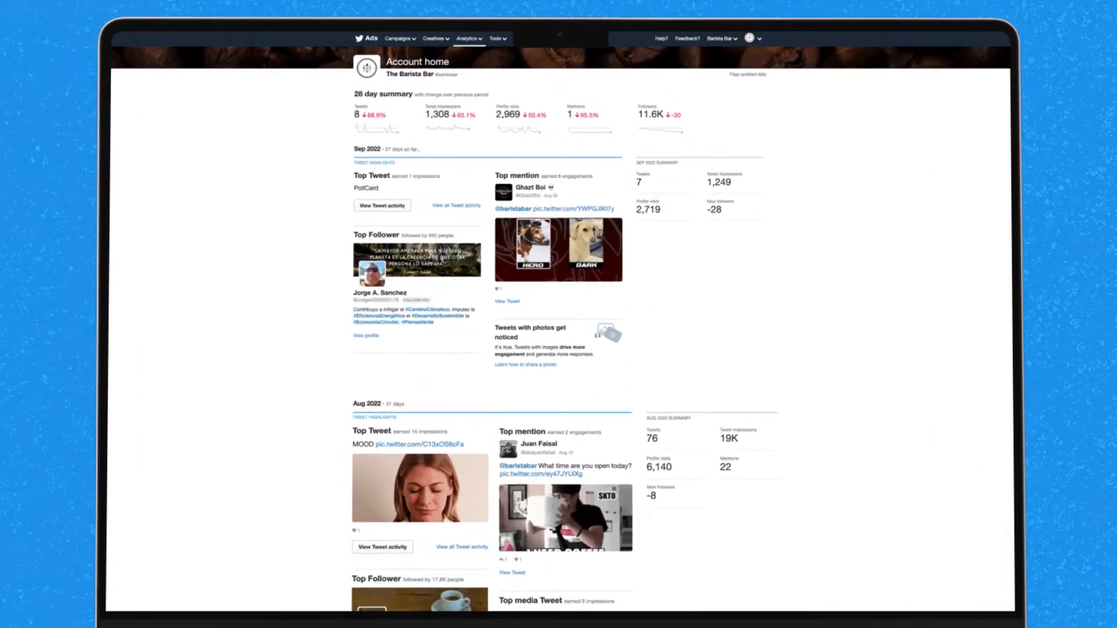
Scroll the analytics home and switch to the Tweet activity dashboard.
{"action": "scroll", "scroll_direction": "down", "scroll_amount": 3}
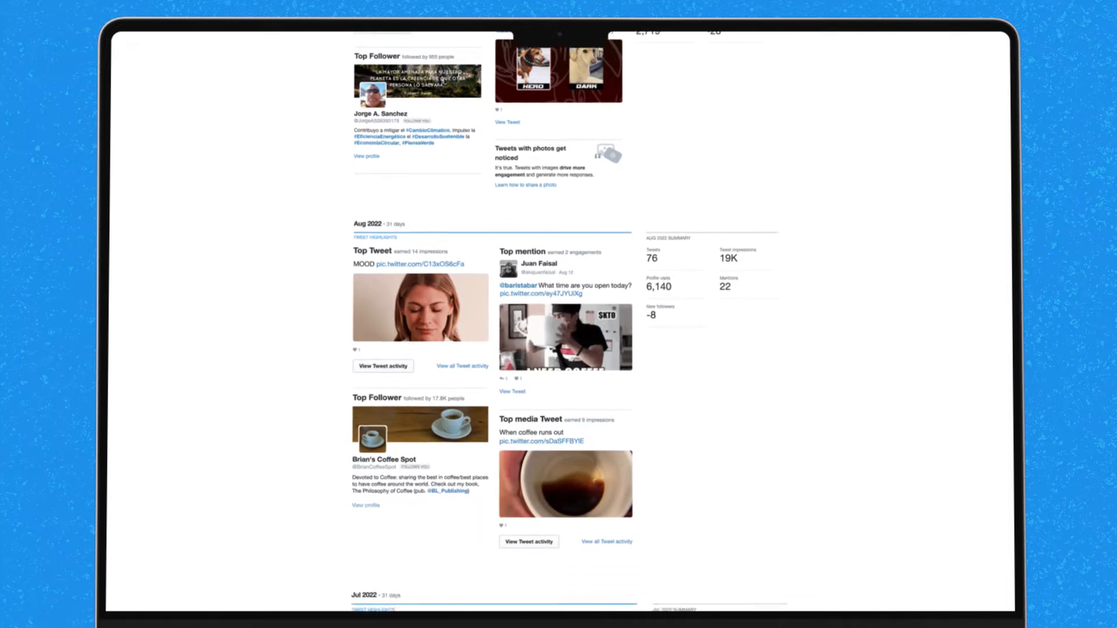
{"action": "scroll", "scroll_direction": "down", "scroll_amount": 3}
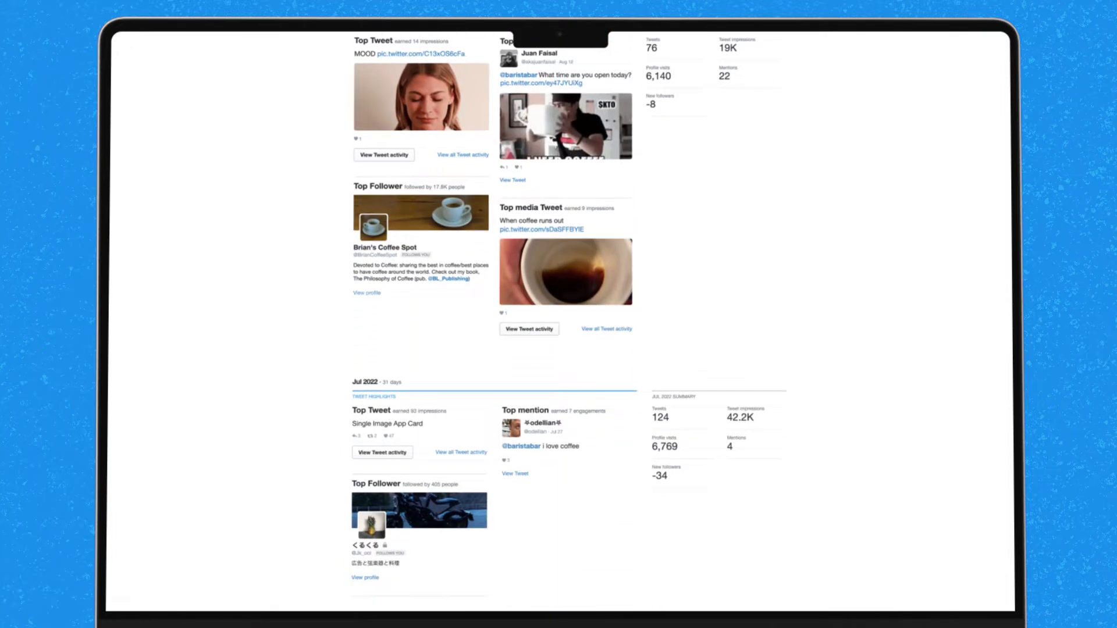
{"action": "scroll", "scroll_direction": "down", "scroll_amount": 3}
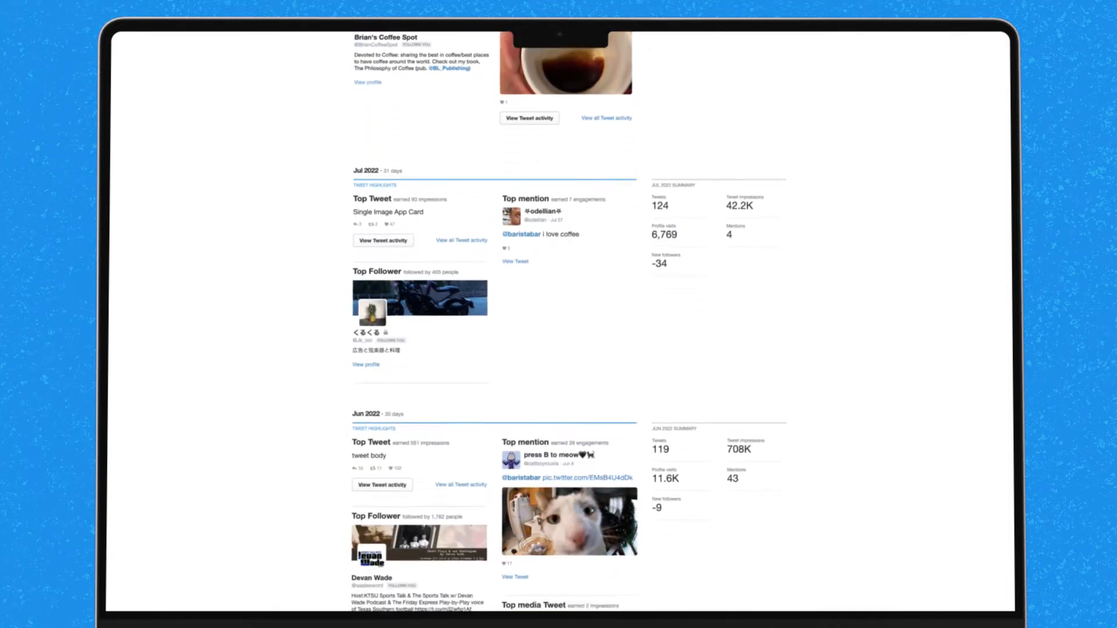
{"action": "scroll", "scroll_direction": "down", "scroll_amount": 3}
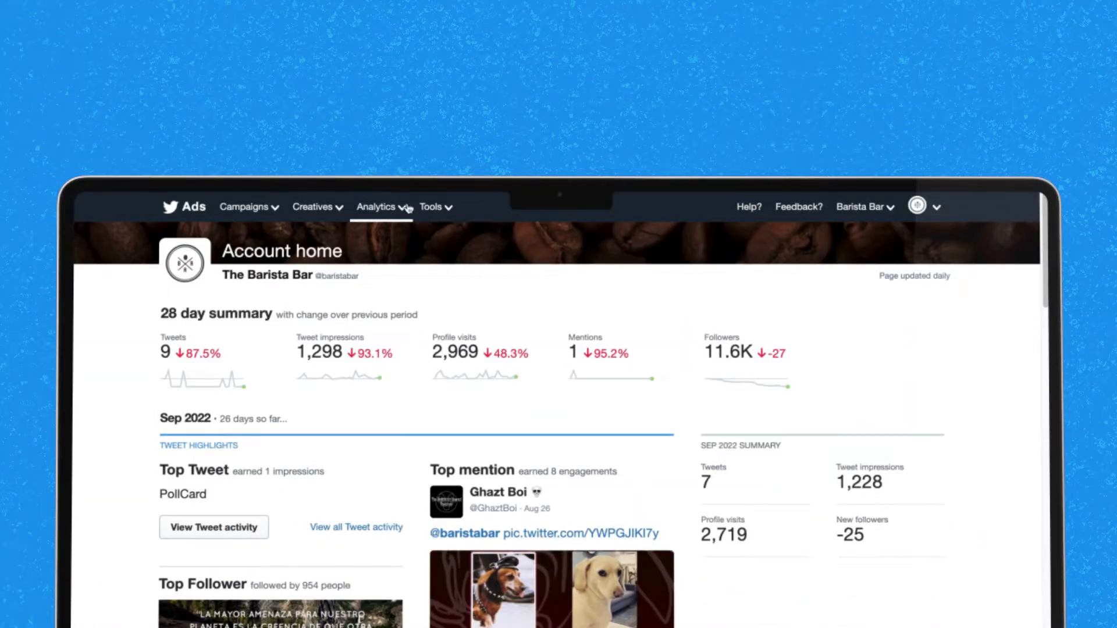
{"action": "left_click", "coordinate": [356, 527]}
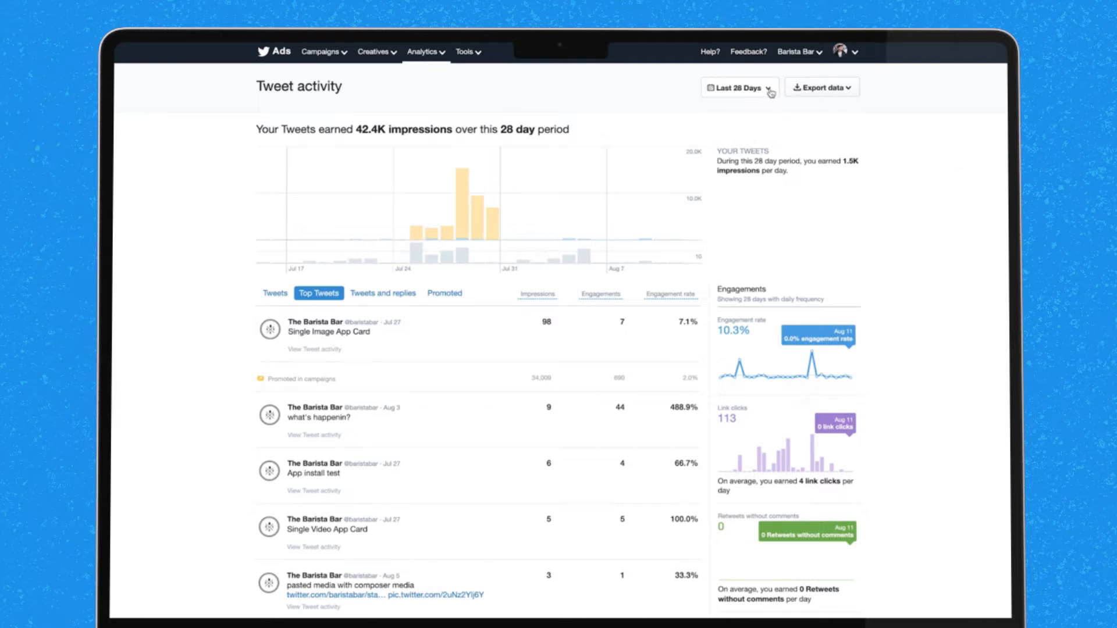
Try the August 2022 and Last 7 Days ranges, then settle on Last 28 Days.
{"action": "left_click", "coordinate": [739, 87]}
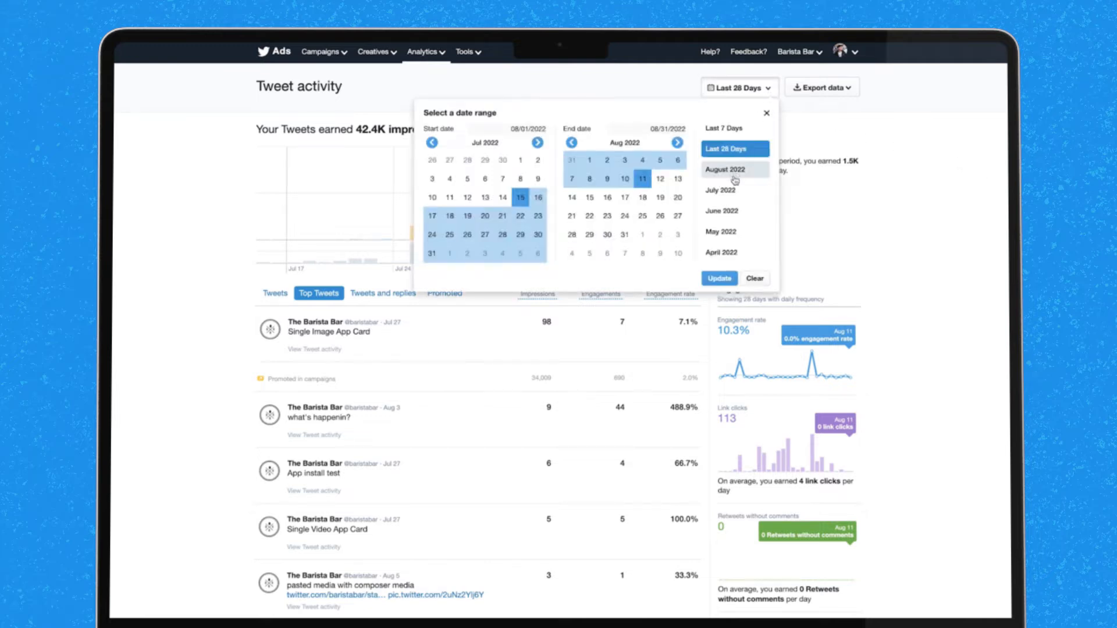
{"action": "left_click", "coordinate": [725, 170]}
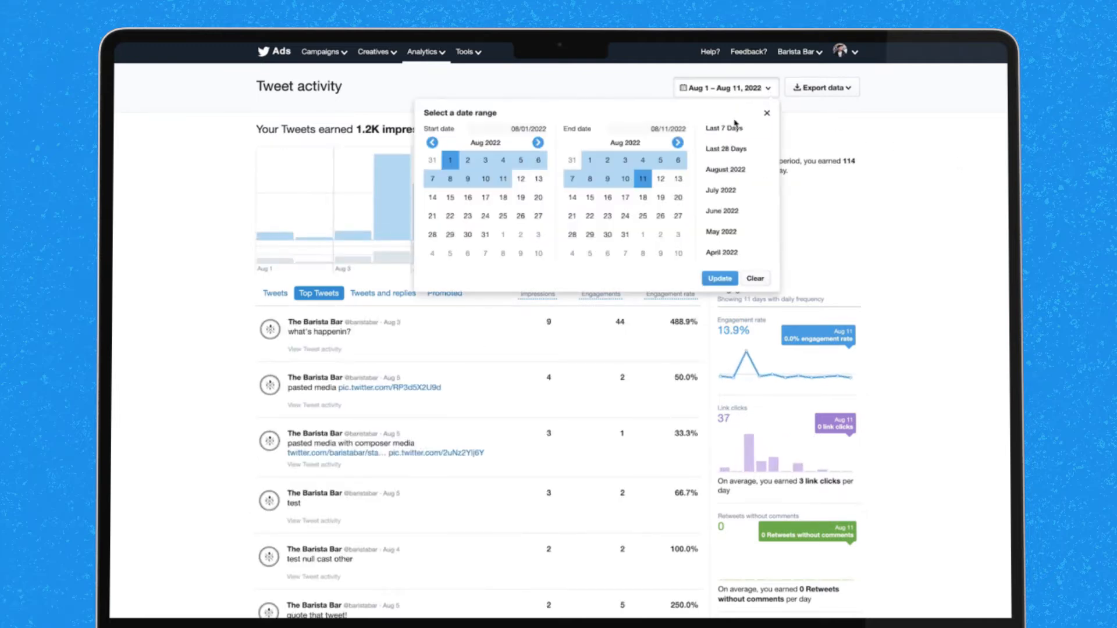
{"action": "left_click", "coordinate": [724, 128]}
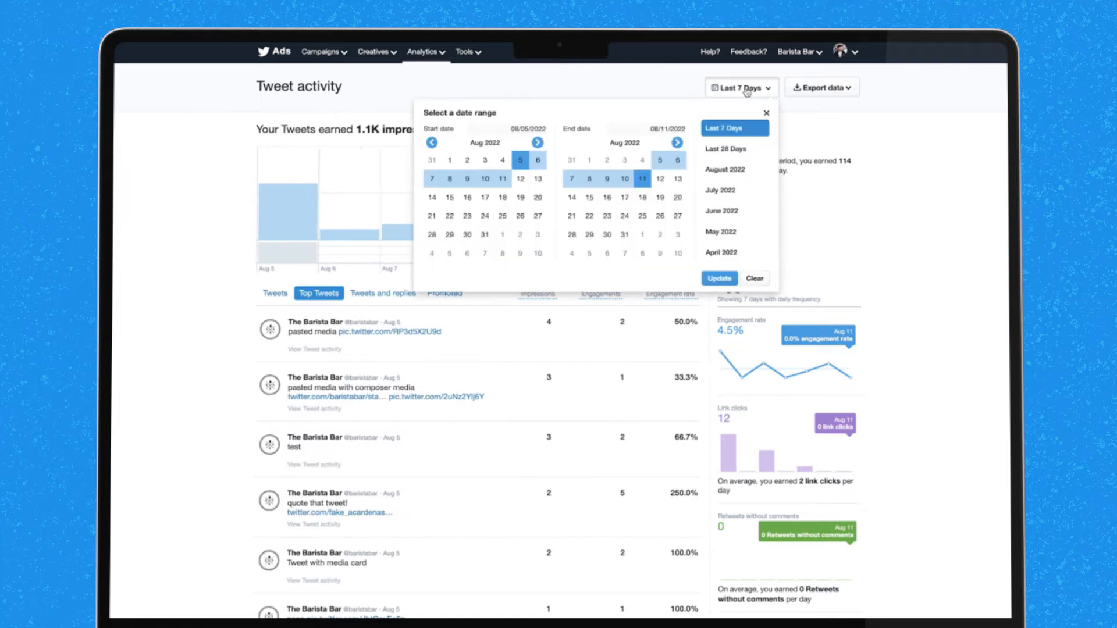
{"action": "left_click", "coordinate": [724, 149]}
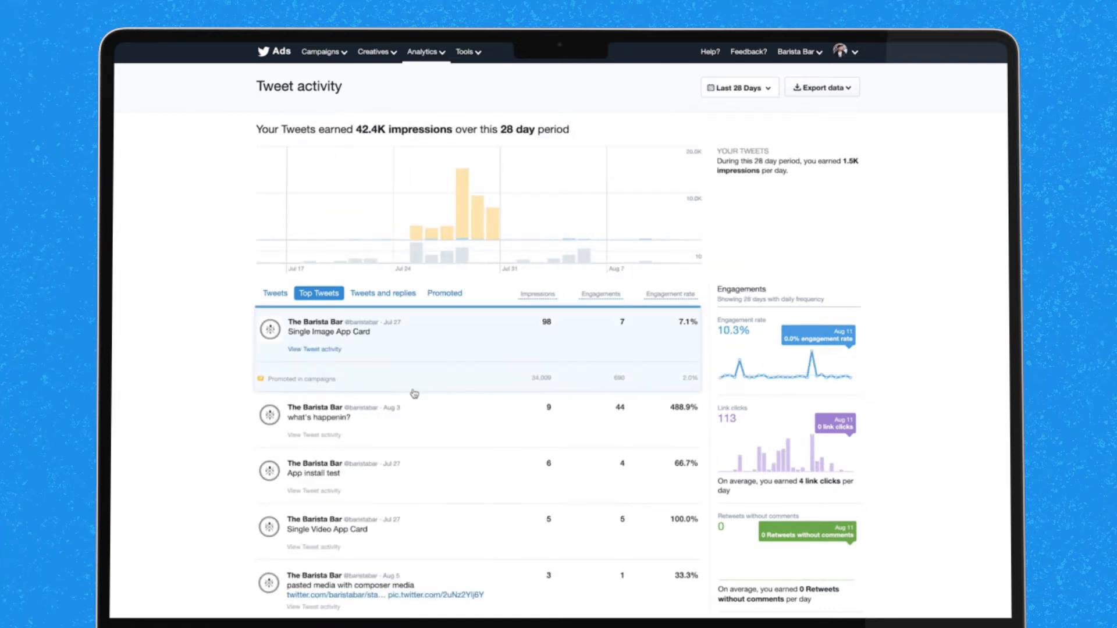
Filter the Tweet activity list to promoted Tweets only and bring up the date range choices.
{"action": "left_click", "coordinate": [314, 434]}
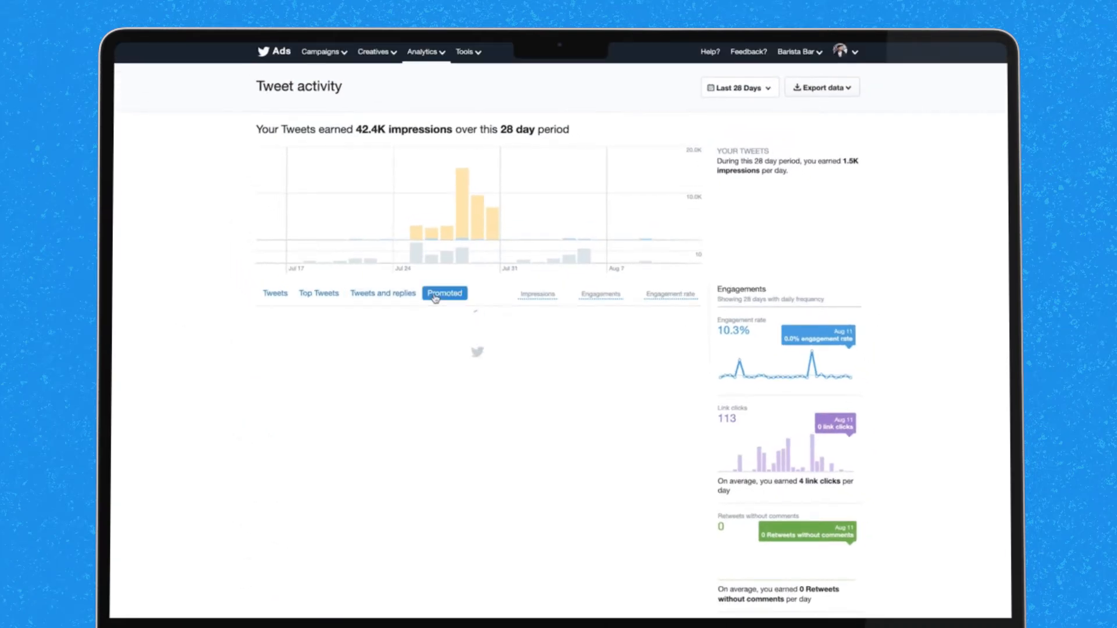
{"action": "left_click", "coordinate": [443, 293]}
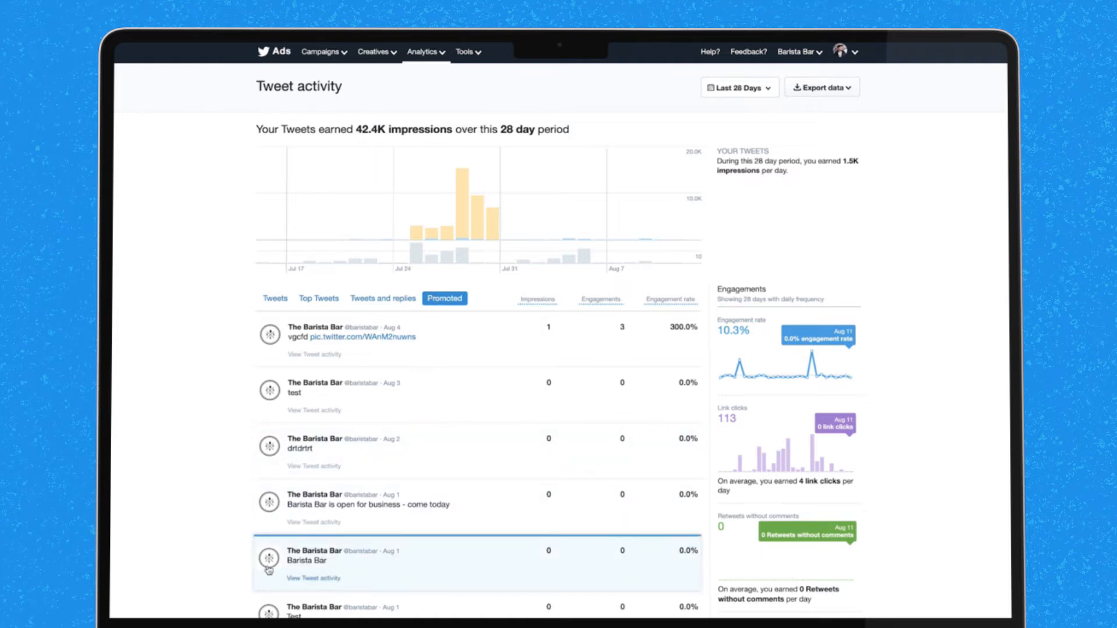
{"action": "left_click", "coordinate": [738, 88]}
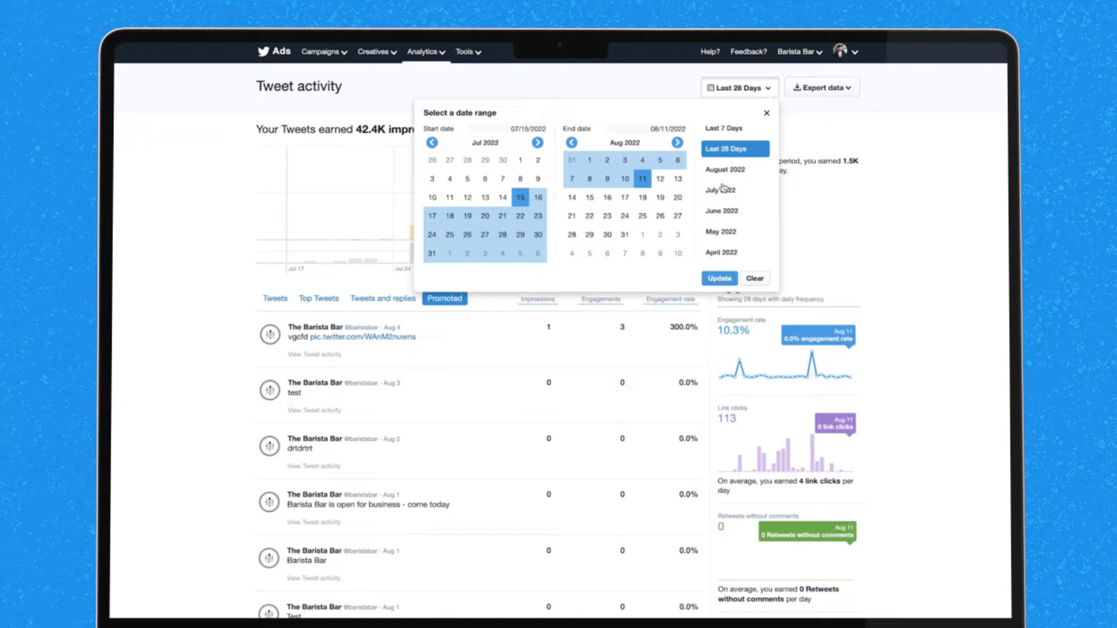
Show Tweet activity for July 2022 and export its data by Tweet.
{"action": "left_click", "coordinate": [820, 86]}
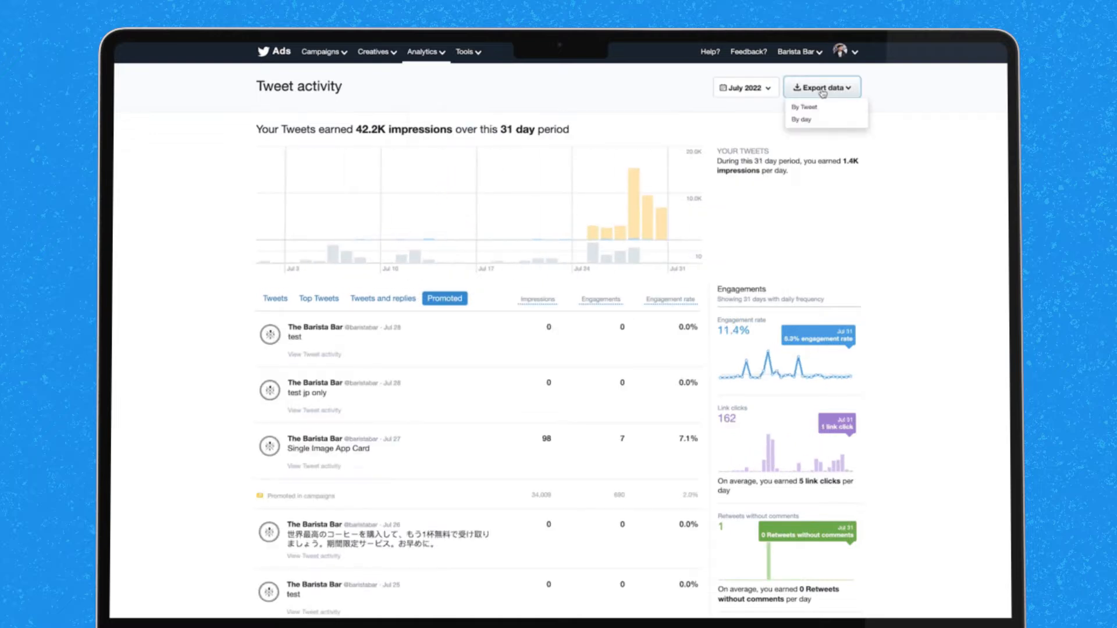
{"action": "left_click", "coordinate": [800, 119]}
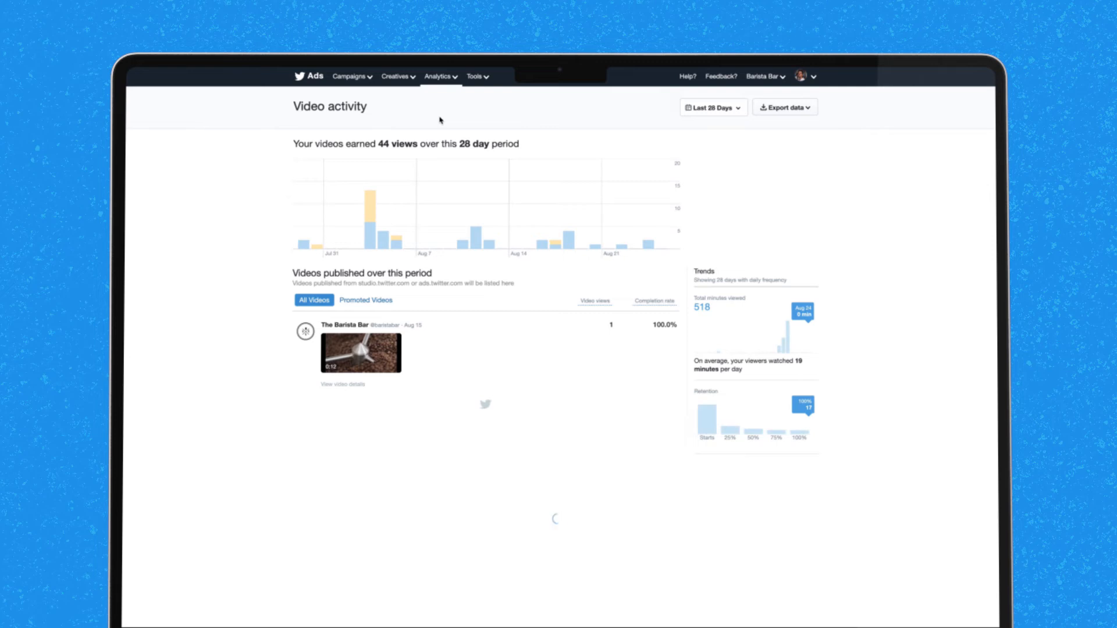
{"action": "mouse_move", "coordinate": [468, 235]}
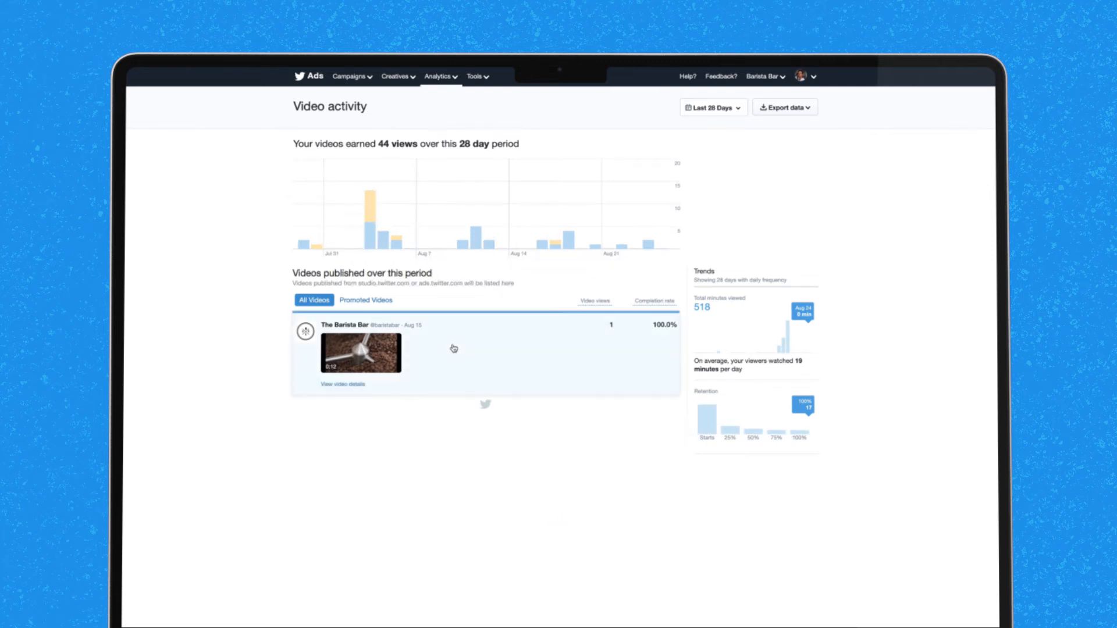
{"action": "left_click", "coordinate": [342, 382]}
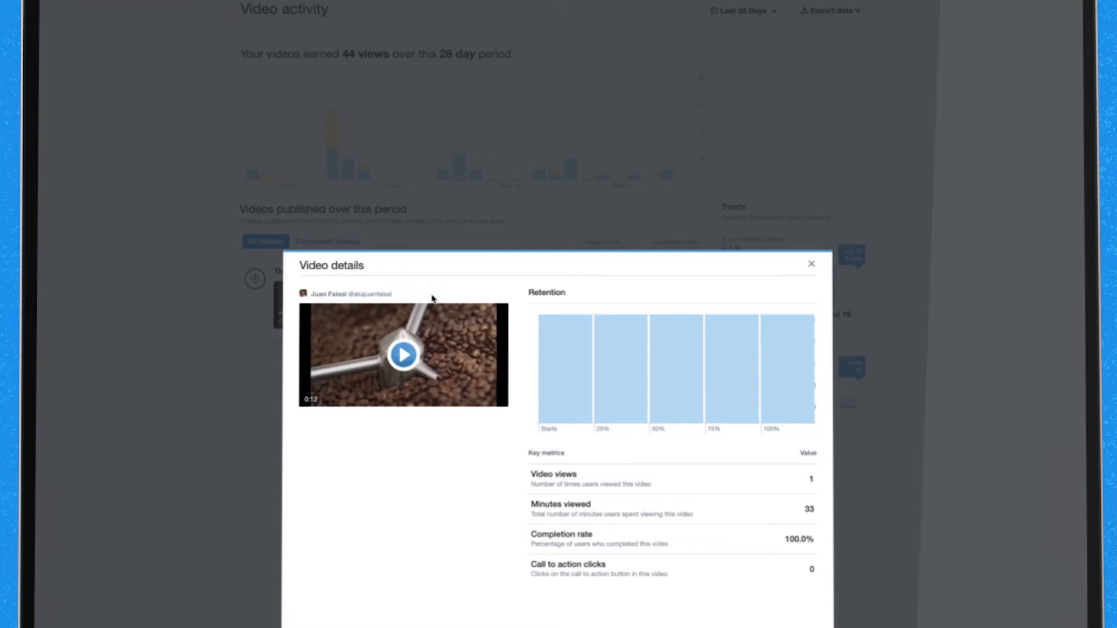
{"action": "left_click", "coordinate": [811, 264]}
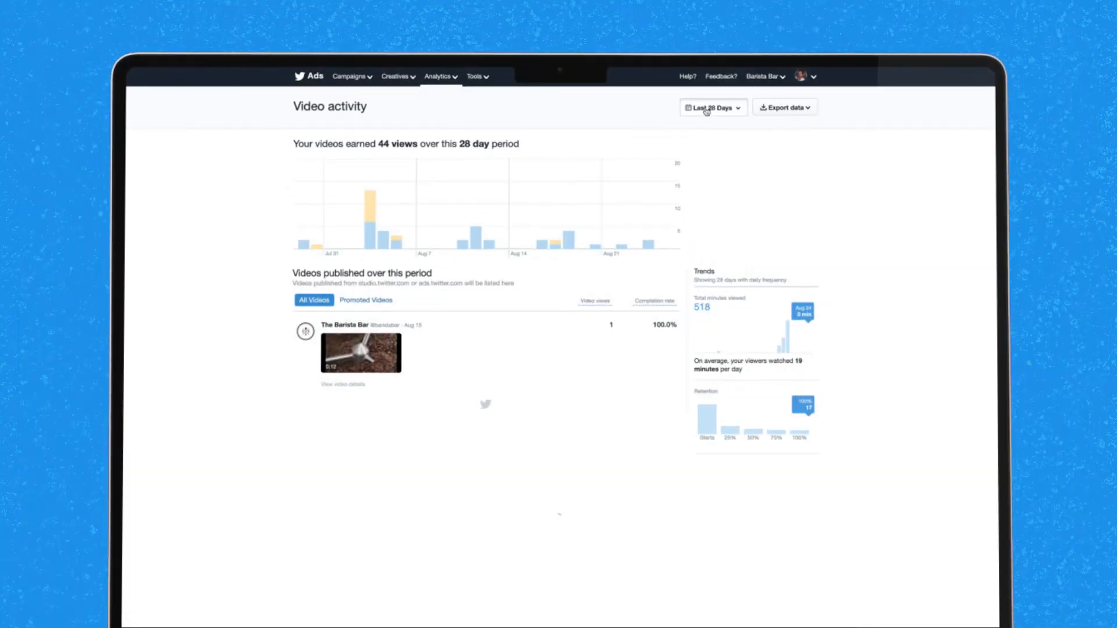
{"action": "left_click", "coordinate": [712, 107]}
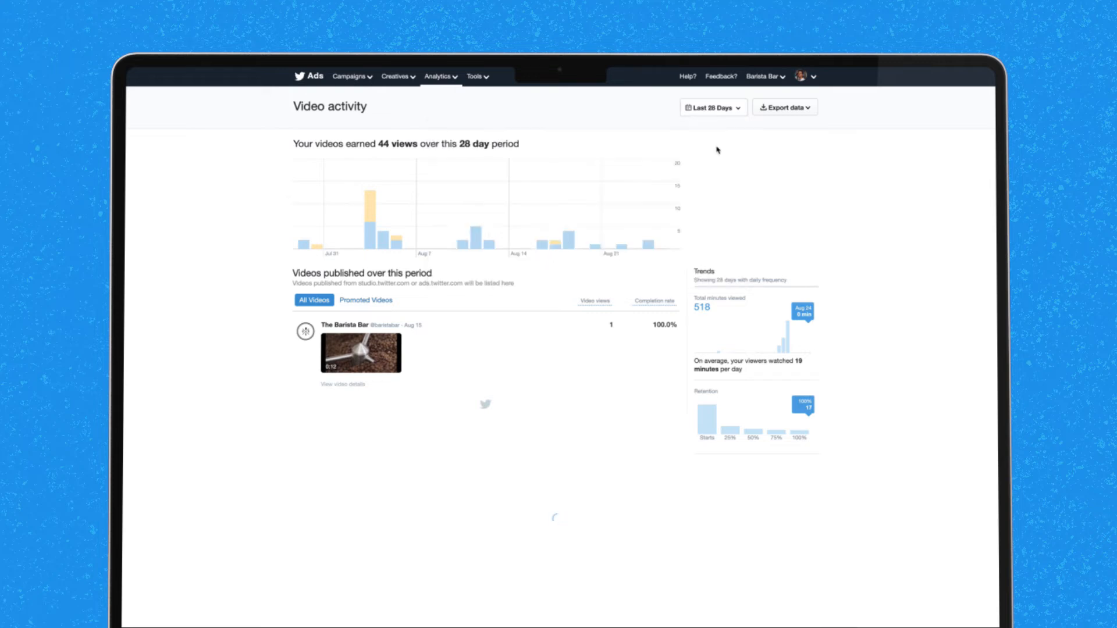
{"action": "left_click", "coordinate": [366, 300]}
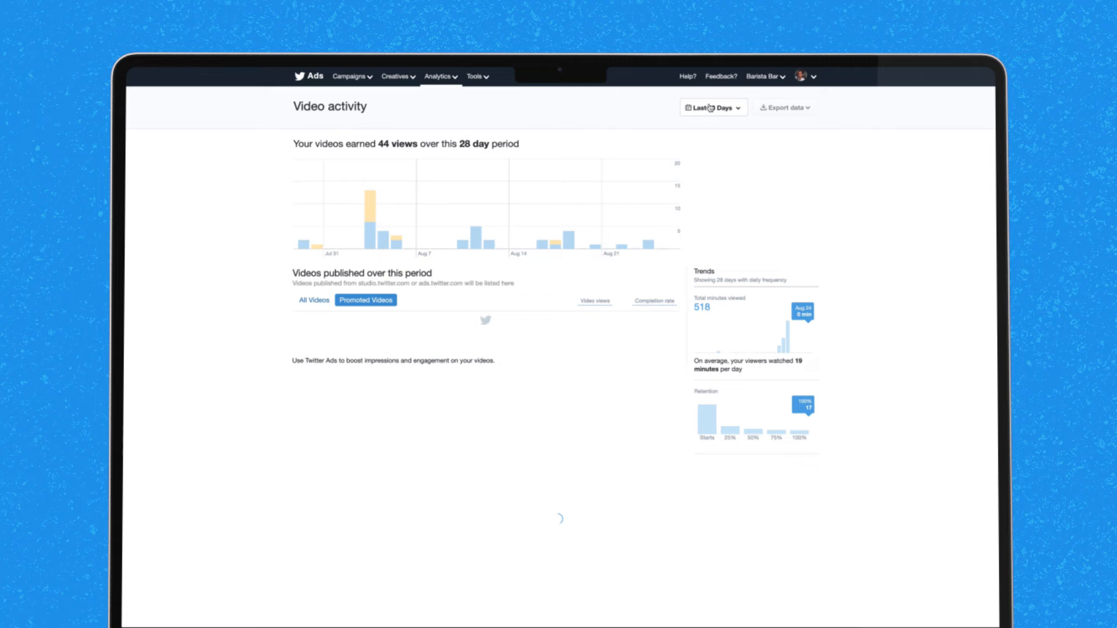
Show April 2022 video activity for all videos and bring up the export options.
{"action": "left_click", "coordinate": [712, 107]}
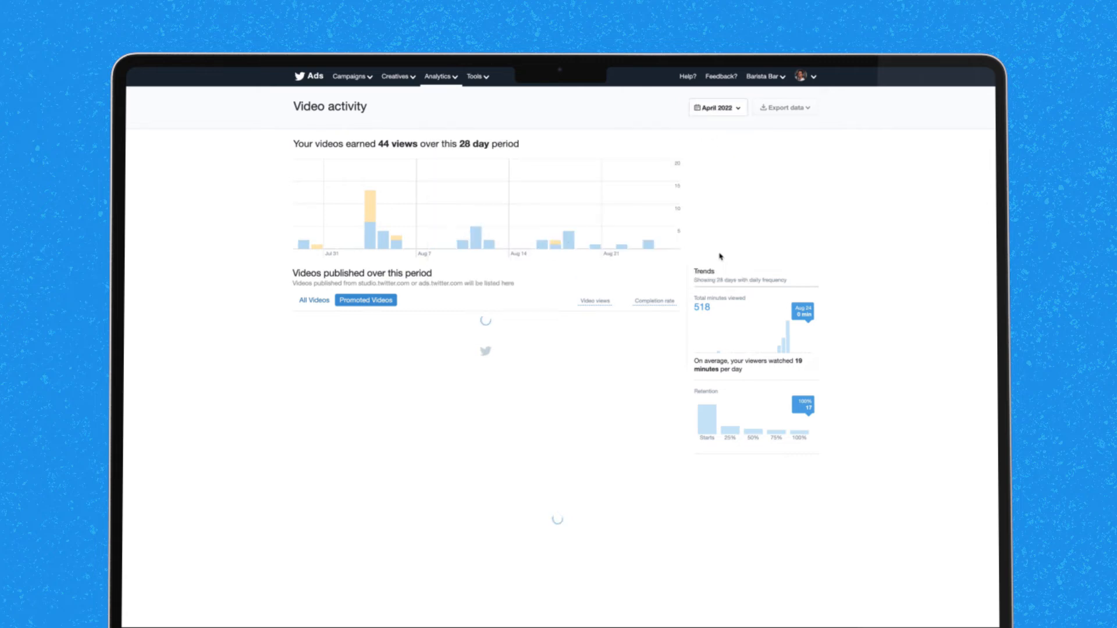
{"action": "left_click", "coordinate": [313, 300]}
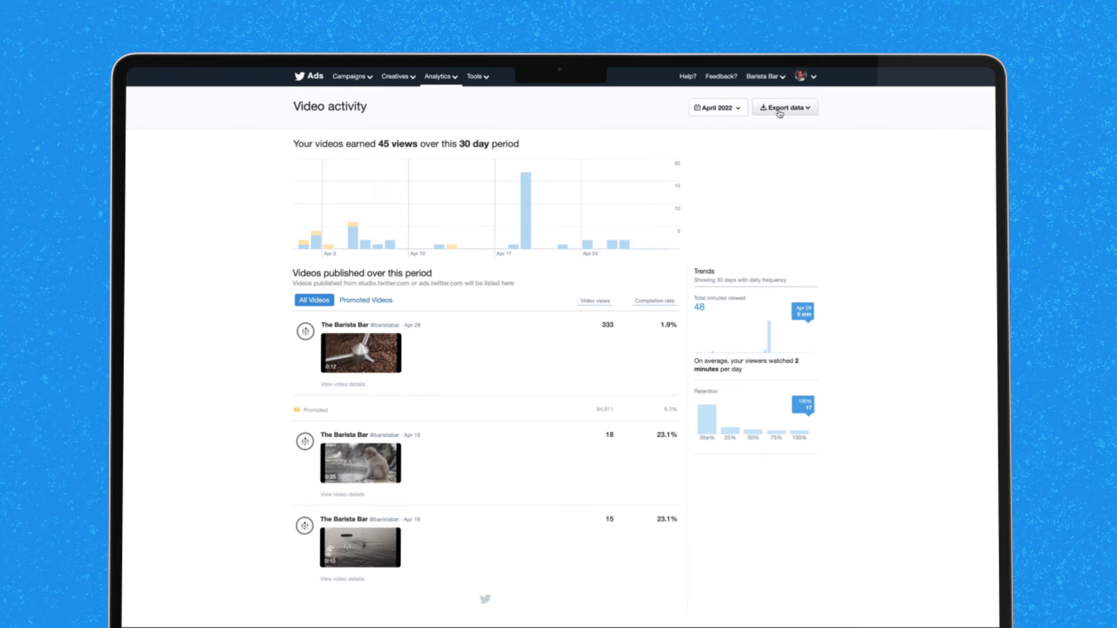
{"action": "left_click", "coordinate": [784, 107]}
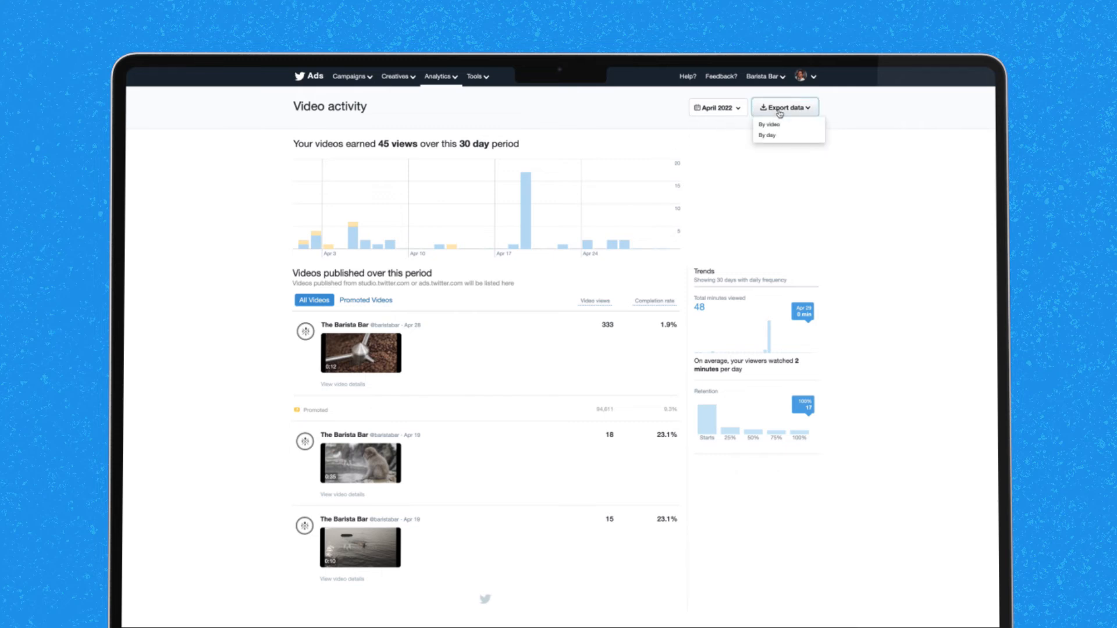